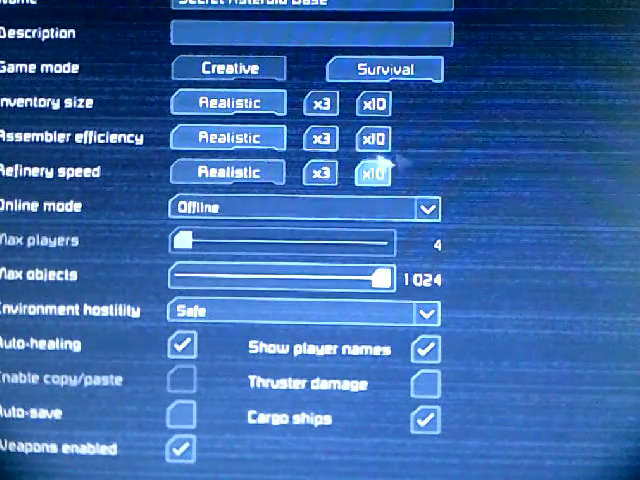
mouse_move(227, 172)
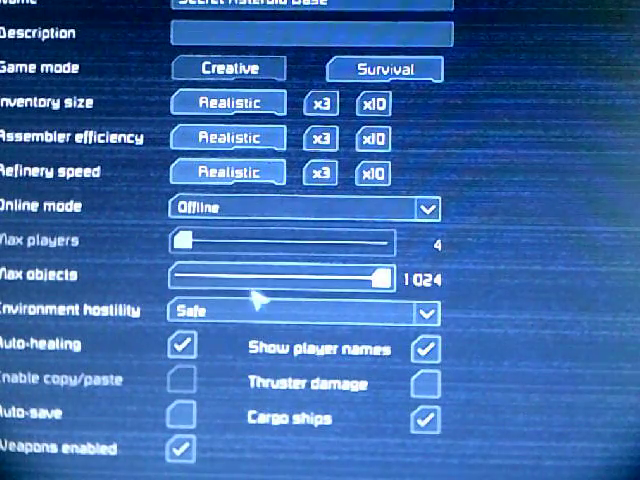
- Set Assembler efficiency and Refinery speed to x10 in the world settings
click(320, 103)
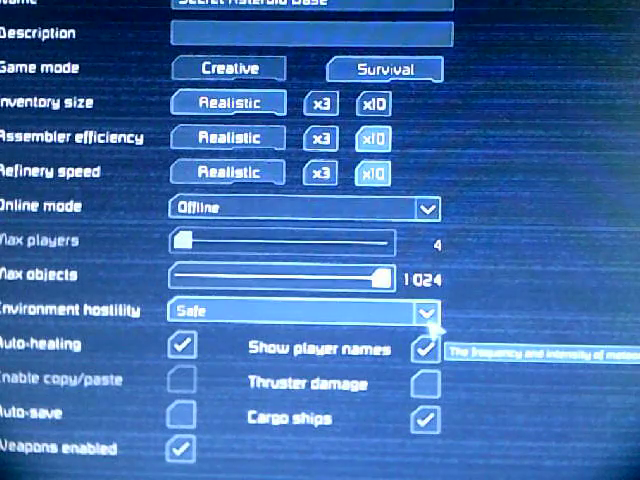
- Change Environment hostility from Safe to Normal
click(300, 311)
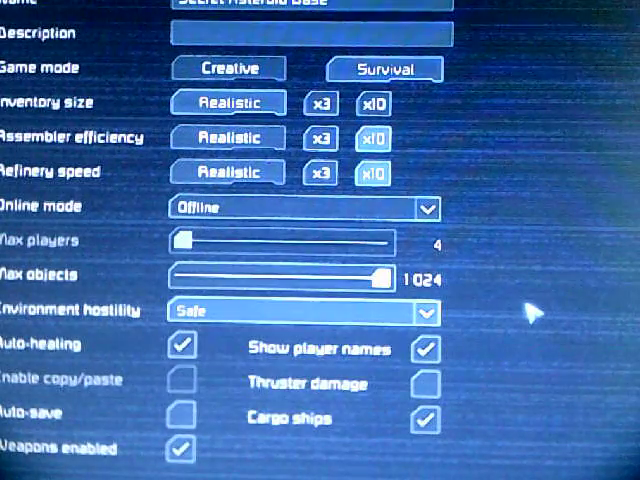
click(300, 313)
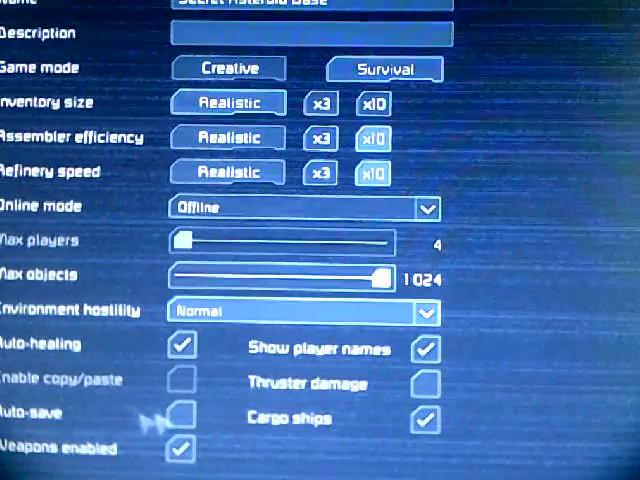
mouse_move(150, 418)
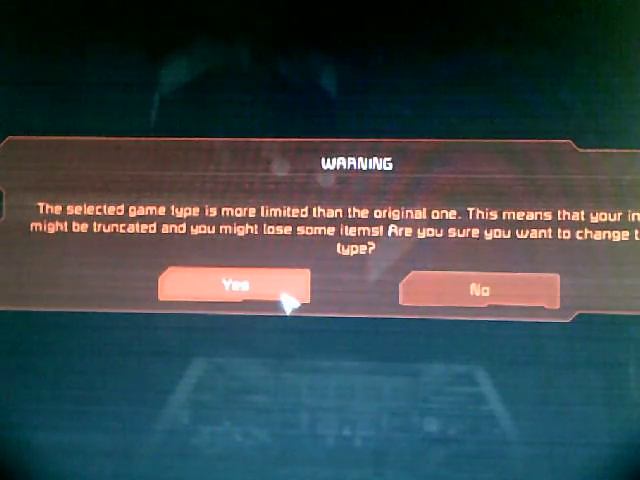
- Confirm the game type change warning with Yes, accepting possible item loss
click(228, 287)
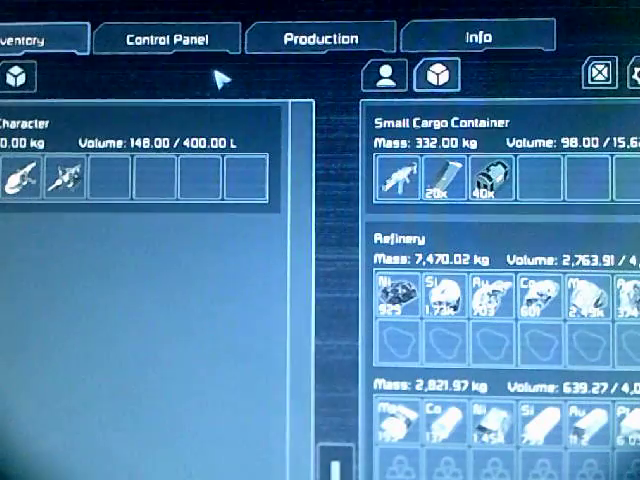
mouse_move(487, 185)
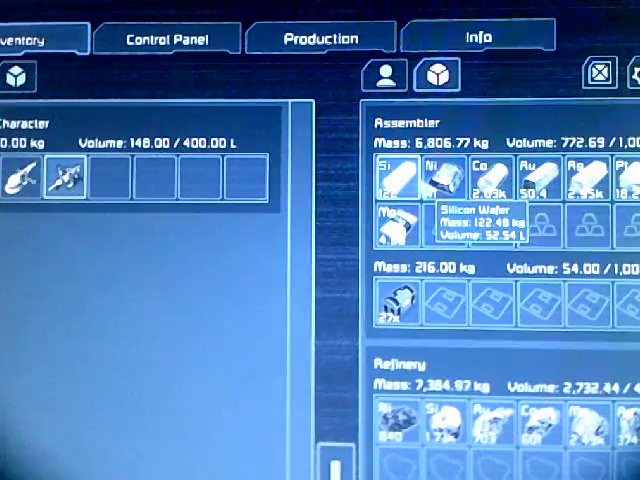
- Close the terminal after reviewing the cargo container, refinery and assembler inventories
key(escape)
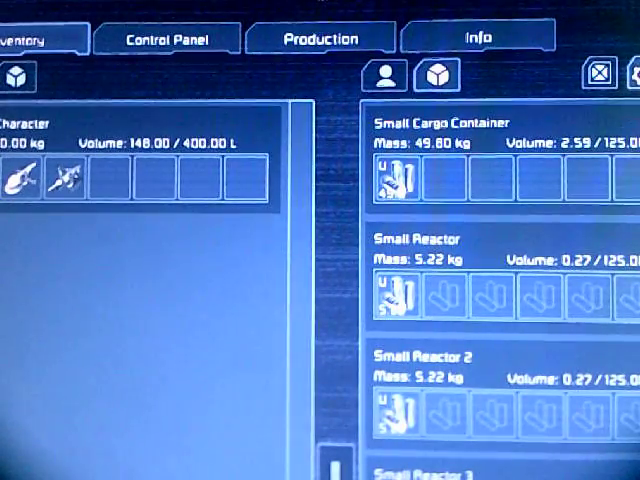
- Scroll the container list past the Small Cargo Container to the Small Reactor entries
scroll(down, 3)
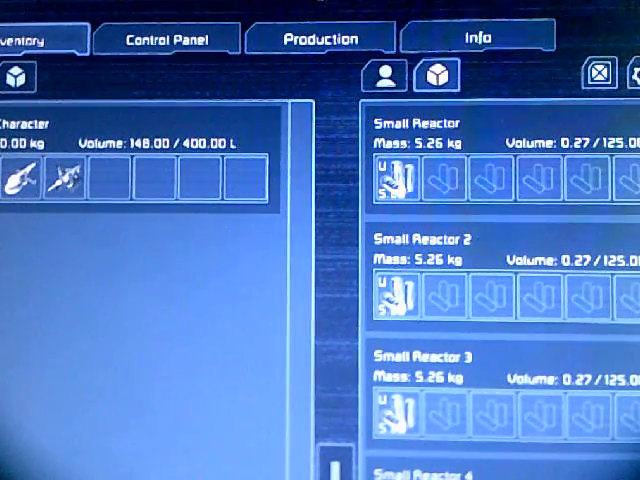
click(164, 37)
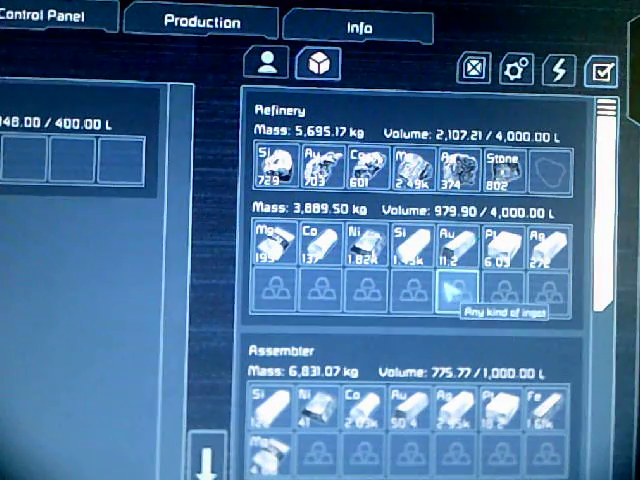
- Scroll the grid list through the Refinery, Assembler, Small Reactor and Small Cargo Container inventories
scroll(down, 3)
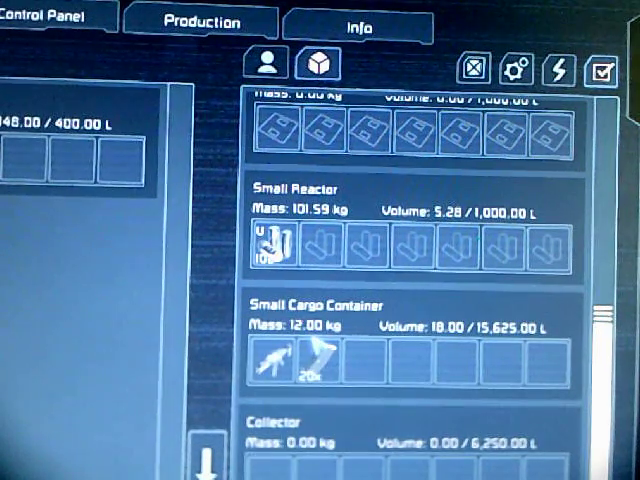
mouse_move(360, 253)
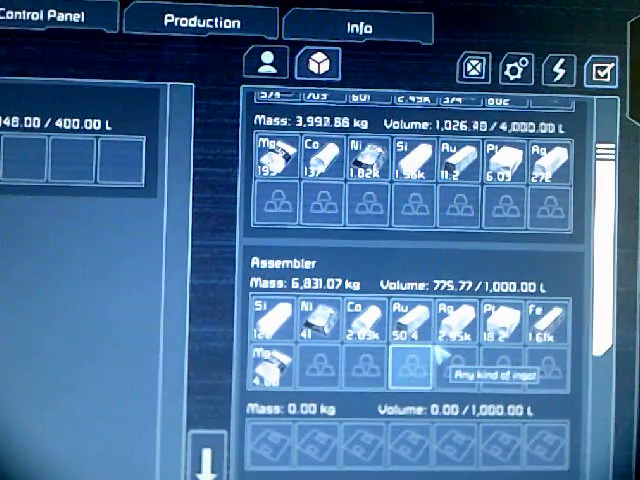
scroll(down, 3)
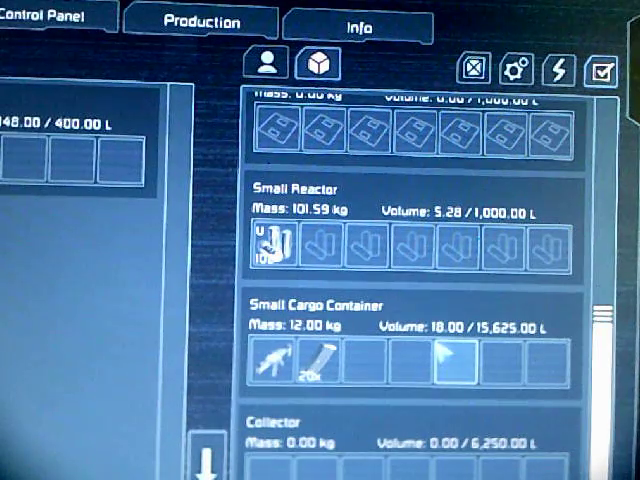